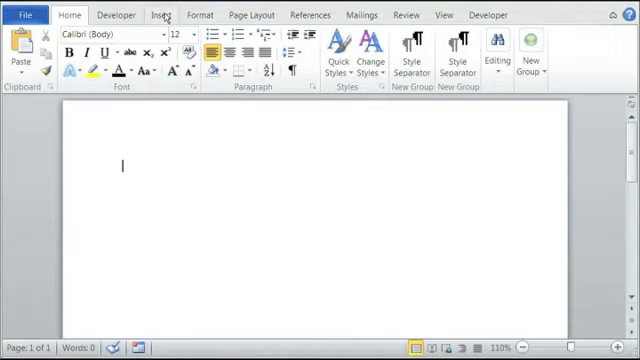
# Begin inserting a chart from the Insert ribbon to reach the chart type gallery
pyautogui.click(160, 14)
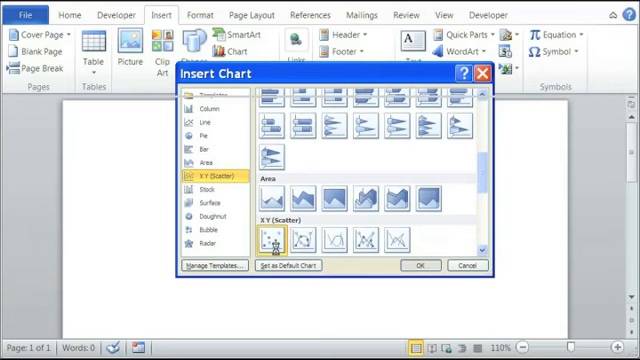
# Insert the scatter chart, then enter 4 and 12 into its linked Excel data sheet
pyautogui.click(464, 264)
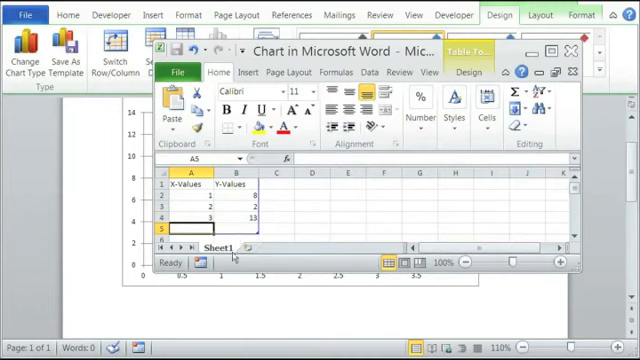
pyautogui.write('4')
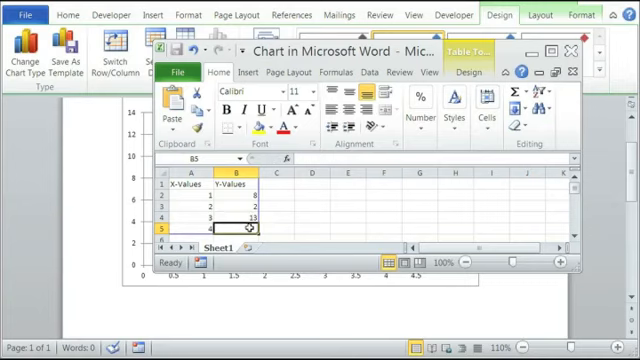
pyautogui.write('12')
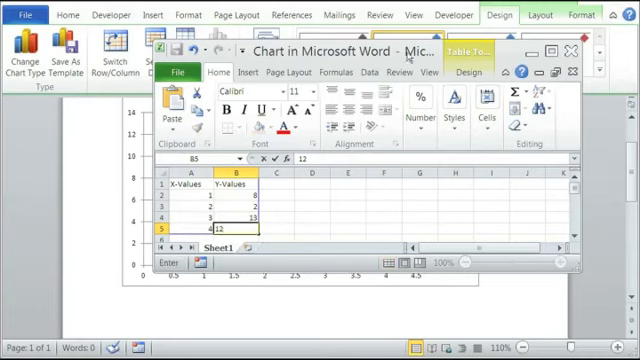